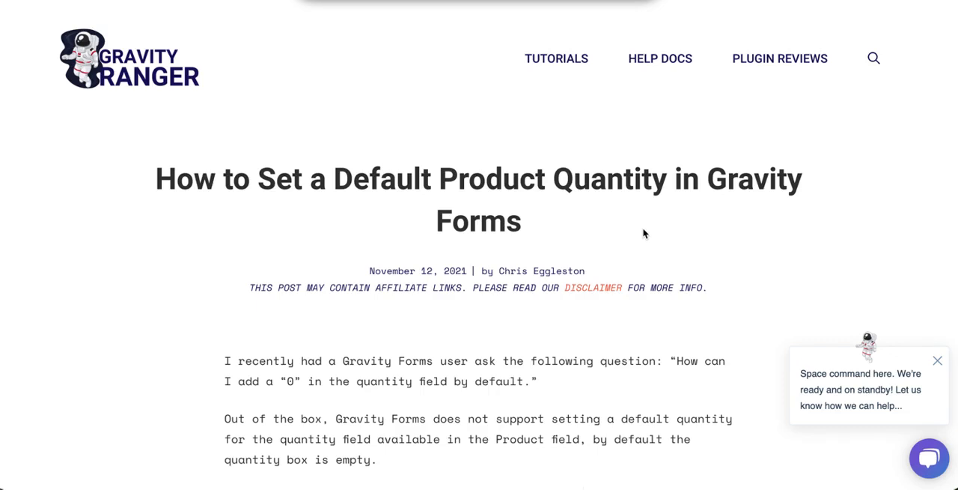
- Preview the form live and enter quantities 0 for Product One and 3 for Product Two ($60.00 total)
scroll("down", 3)
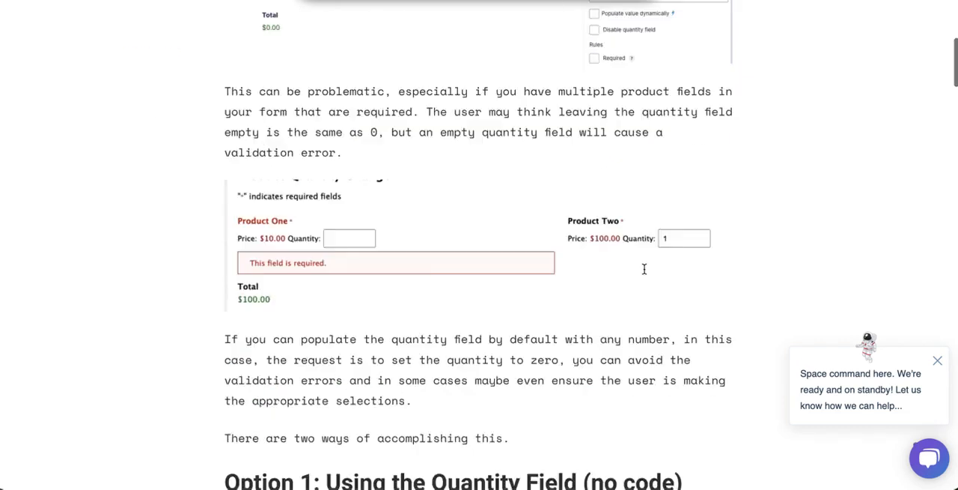
scroll("down", 3)
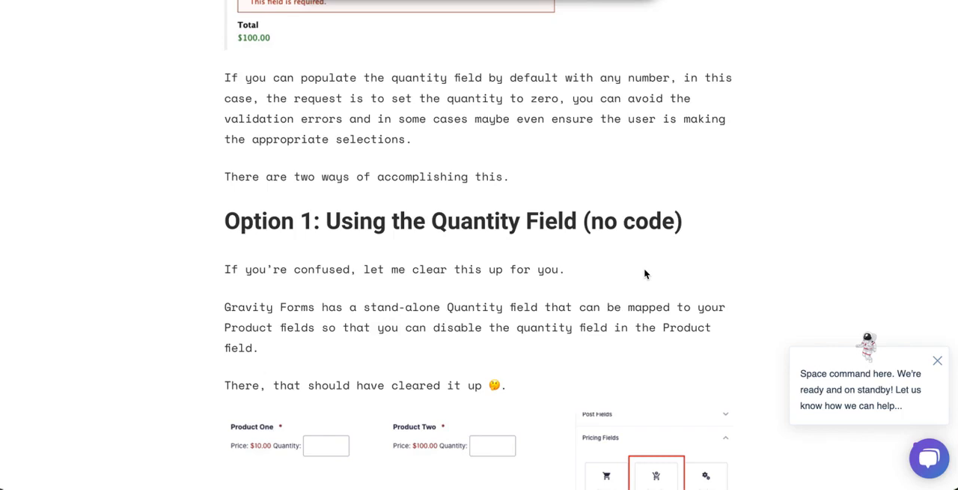
scroll("down", 3)
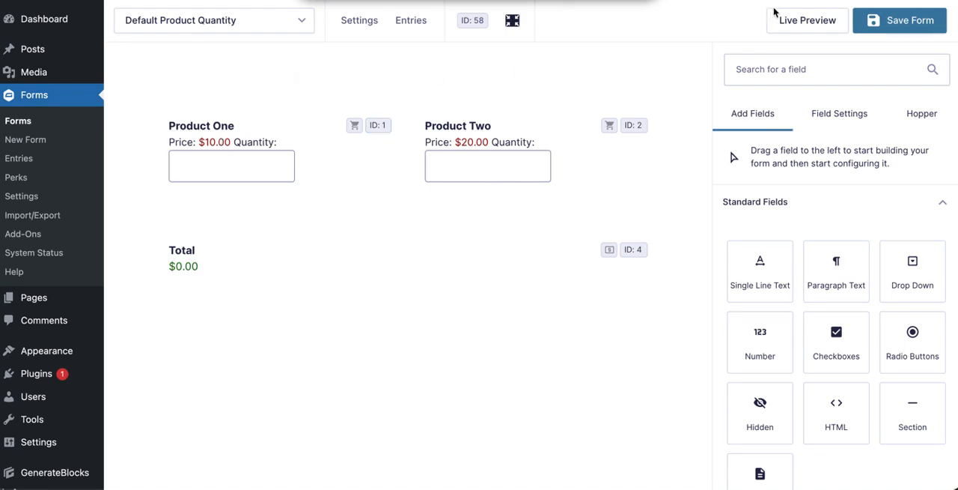
left_click(807, 20)
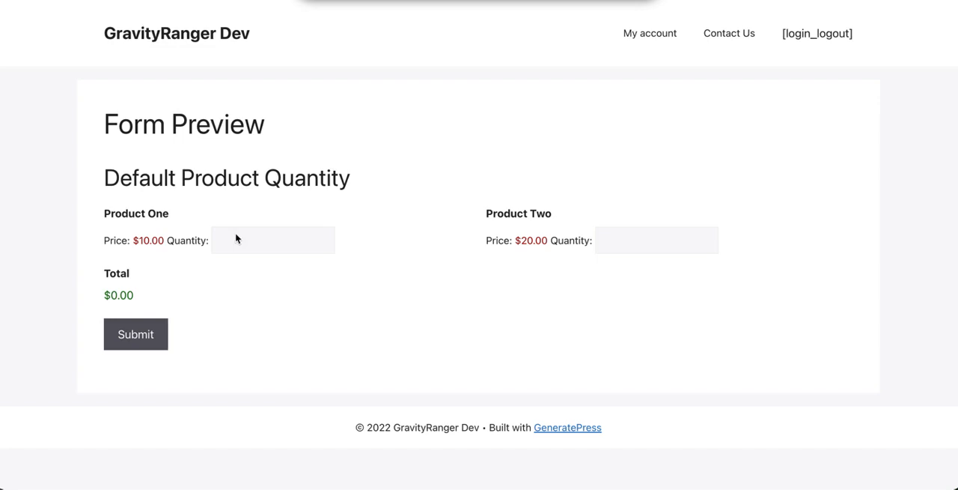
mouse_move(459, 240)
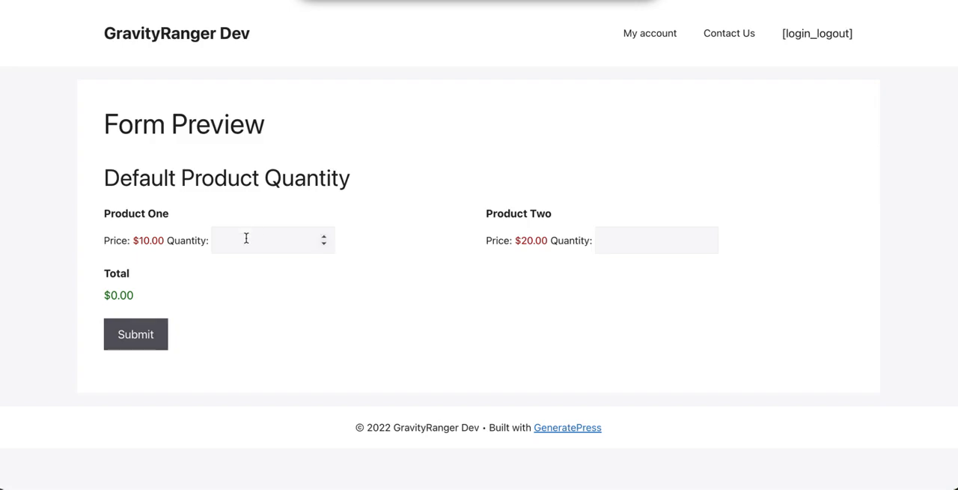
type("0")
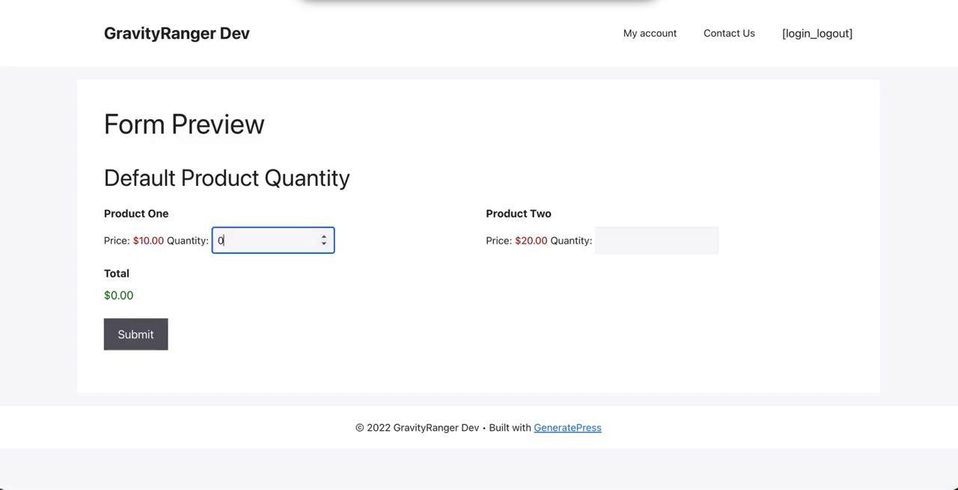
type("3")
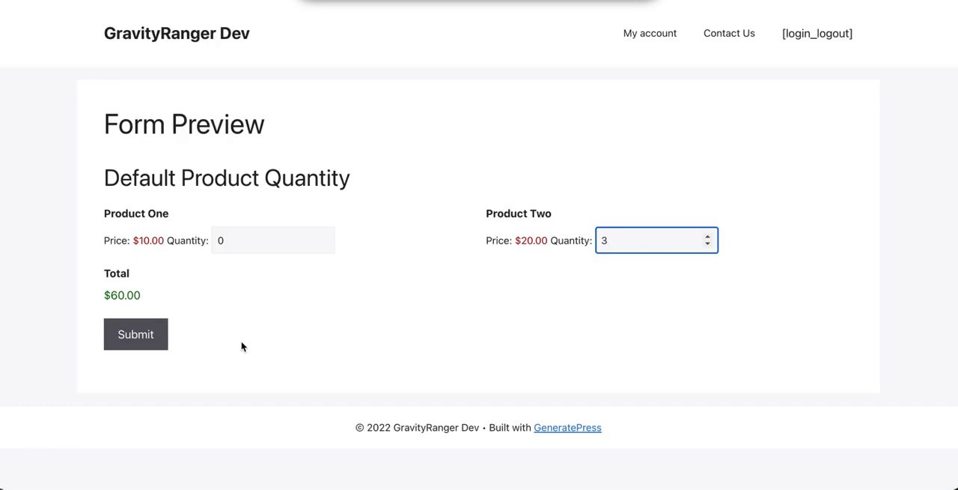
mouse_move(247, 322)
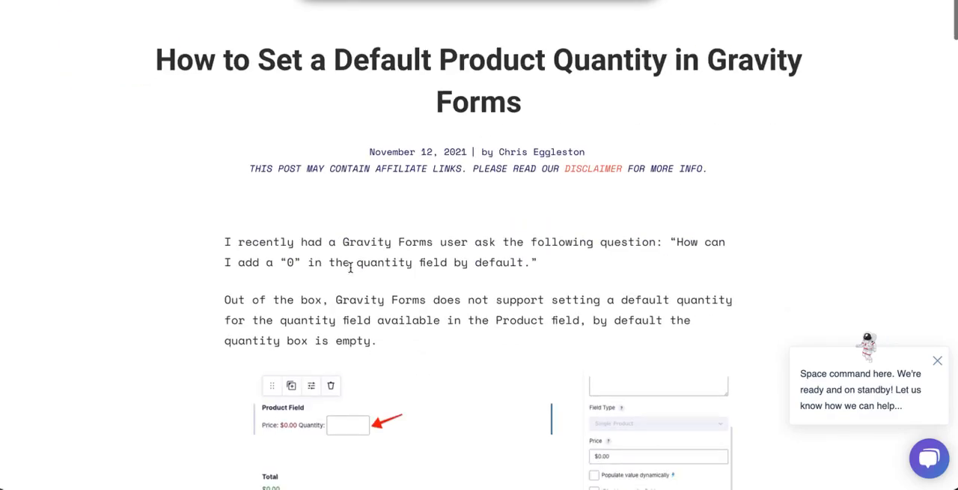
scroll("down", 3)
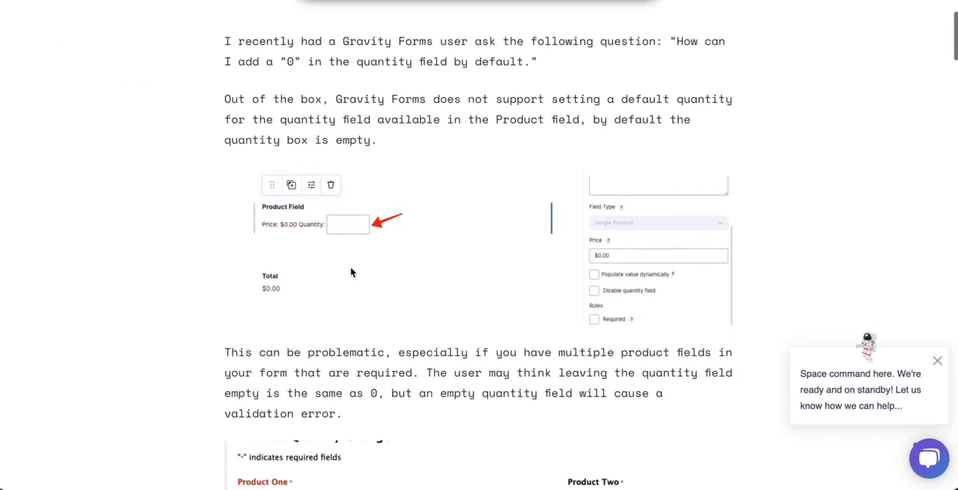
scroll("down", 3)
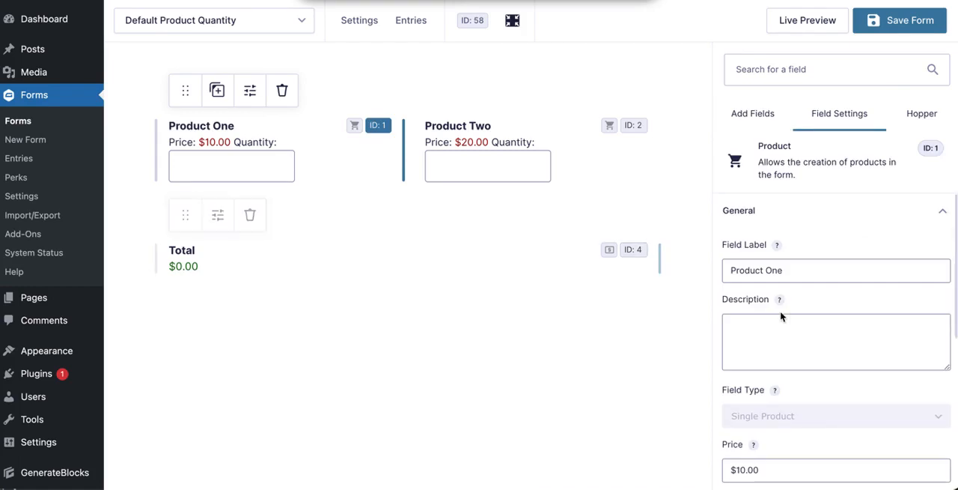
- Disable Product One's built-in quantity box and add a Pricing Quantity field below the products
left_click(729, 299)
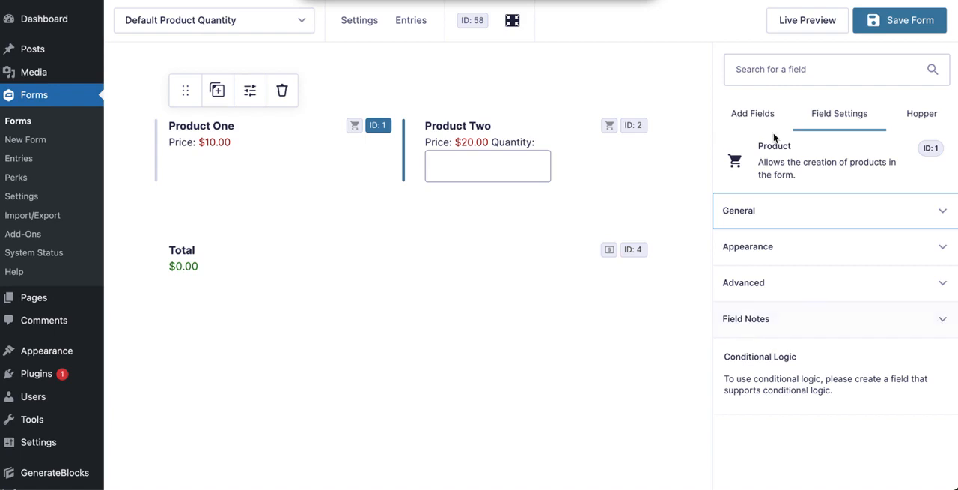
left_click(752, 113)
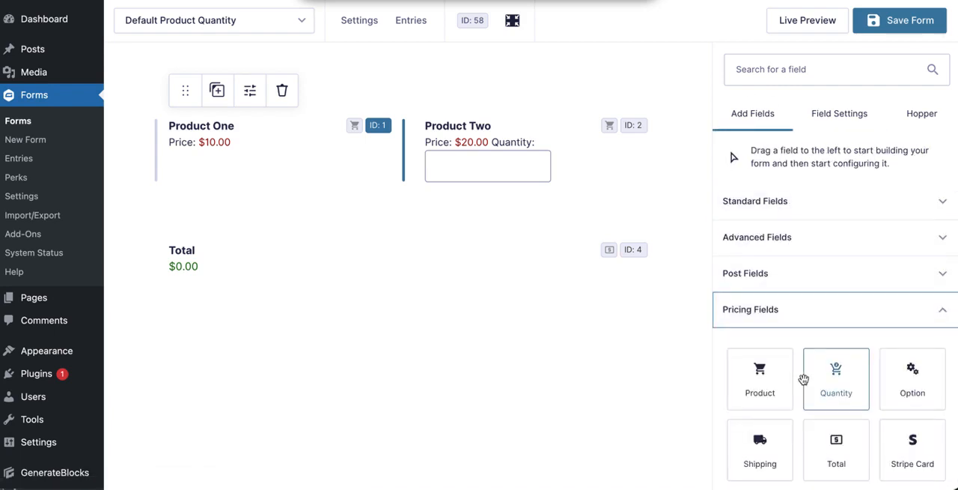
left_click_drag(836, 378, 600, 273)
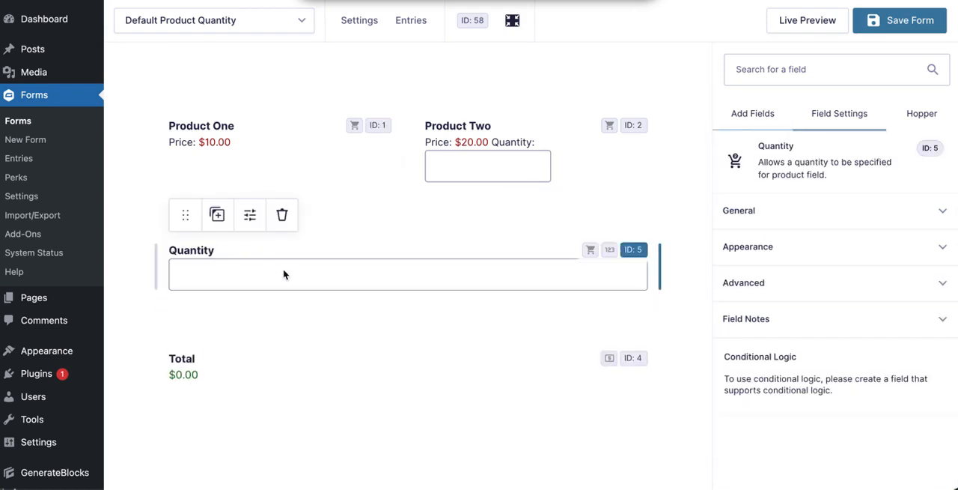
- Keep the Quantity field's Product Field Mapping on Product One as a Number field and reveal Advanced settings
left_click(737, 211)
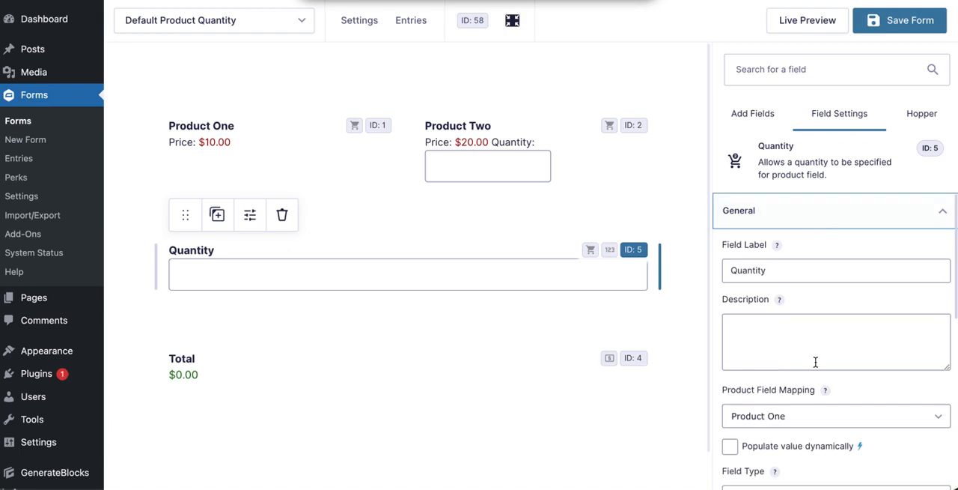
left_click(835, 416)
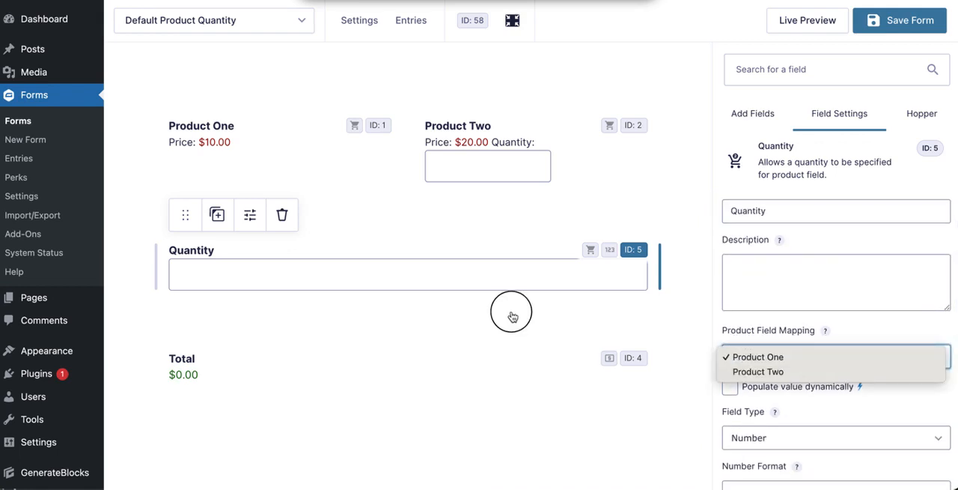
left_click(754, 357)
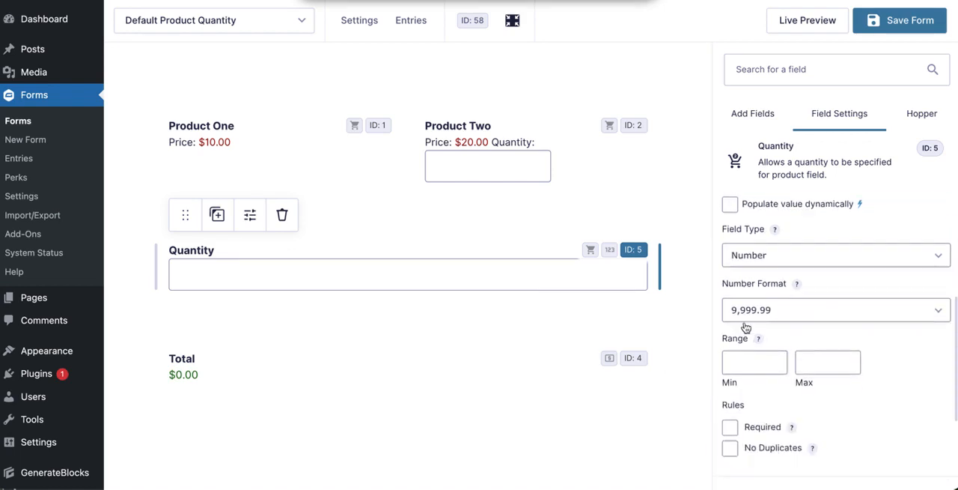
scroll("down", 3)
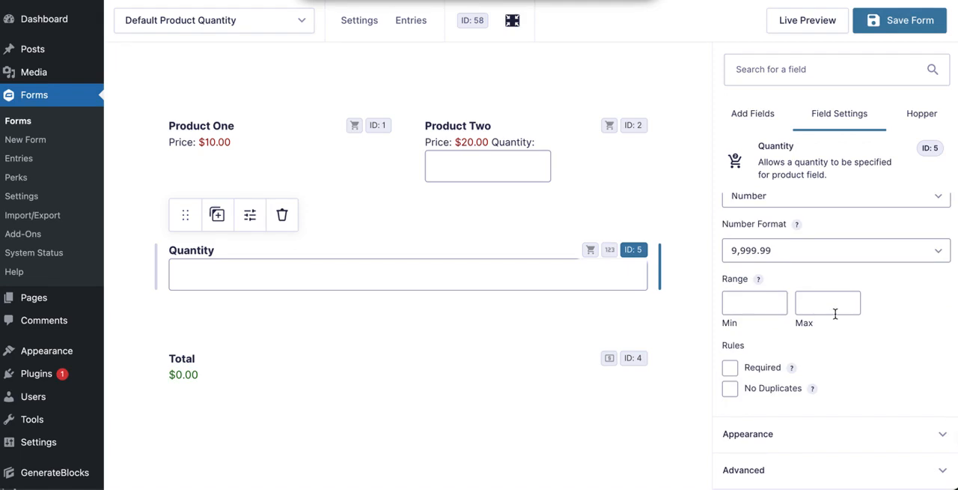
mouse_move(835, 393)
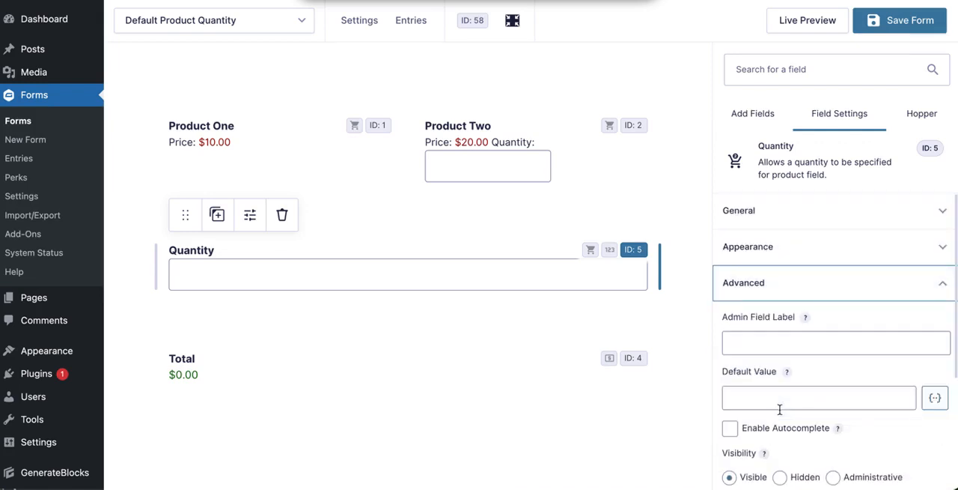
- Give the separate Quantity field a default value of 2 and deselect it
left_click(818, 398)
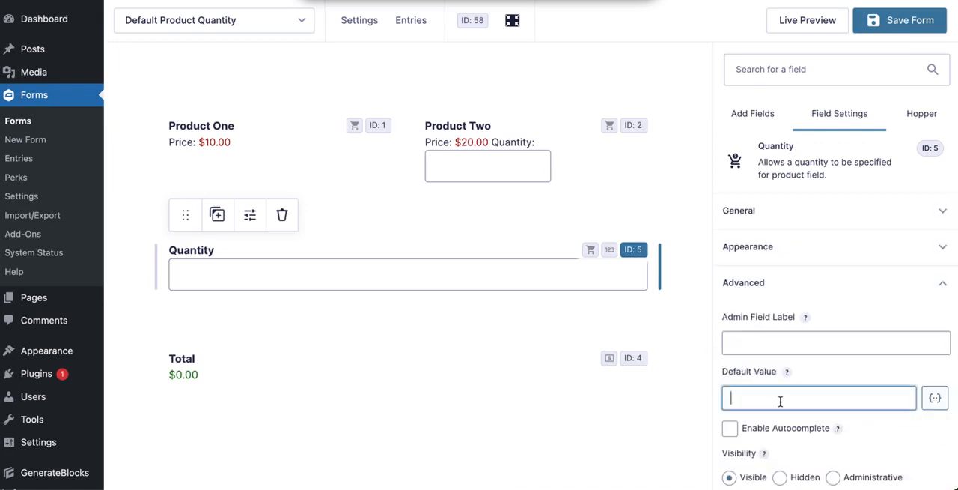
mouse_move(779, 282)
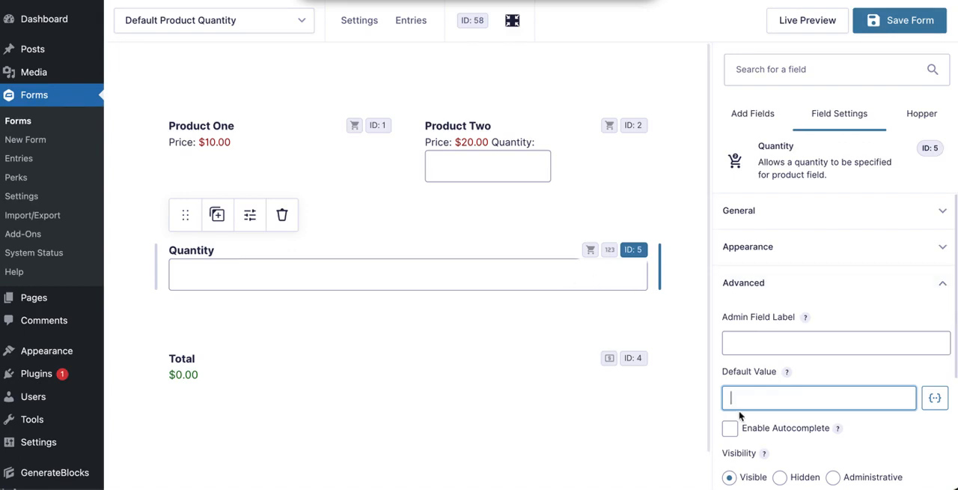
type("0")
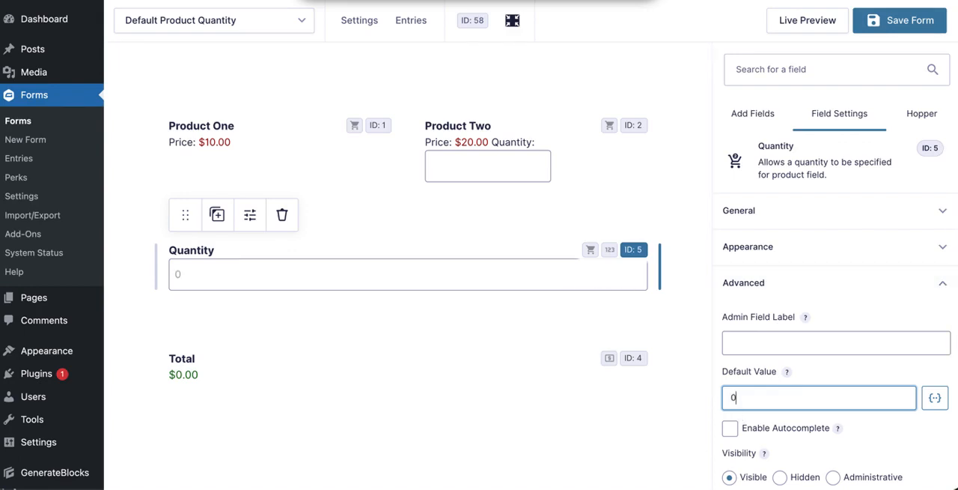
type("2")
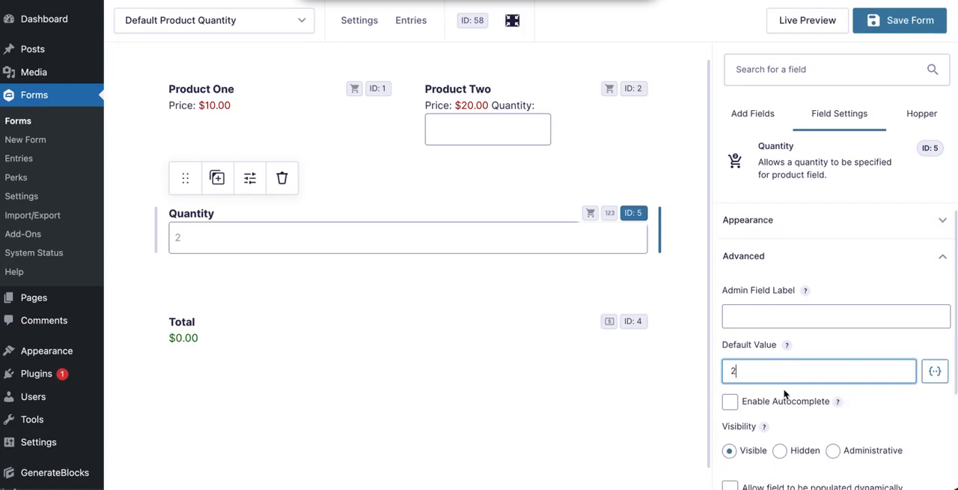
left_click(900, 20)
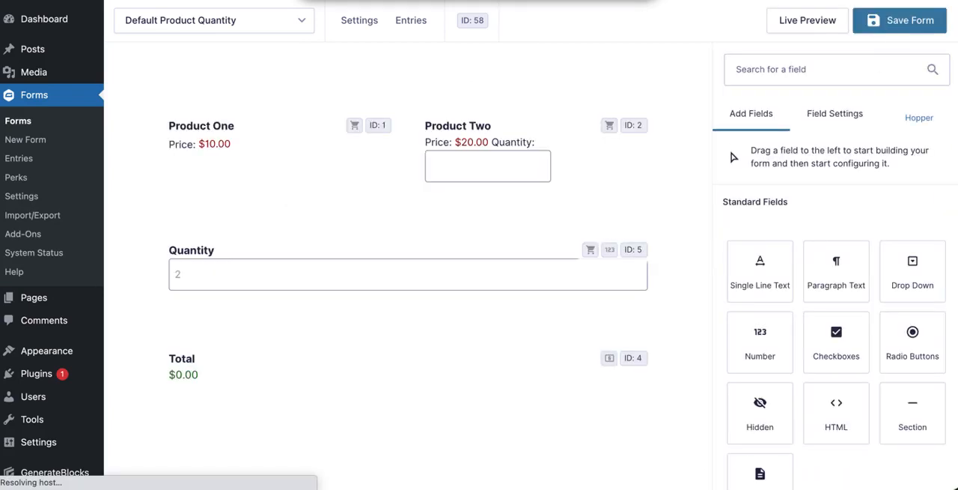
- Save the form and check the live preview: Quantity prefilled 2, Product Two quantity 1, total $40.00
left_click(807, 20)
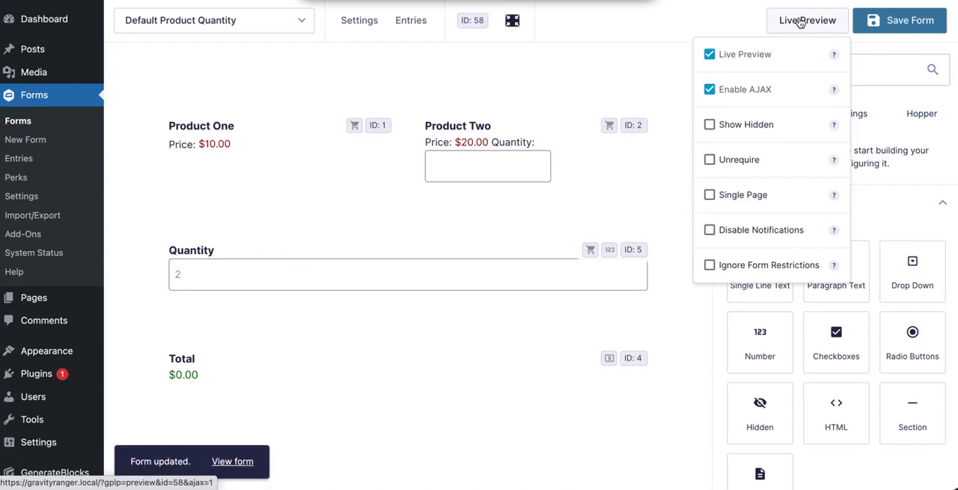
left_click(807, 20)
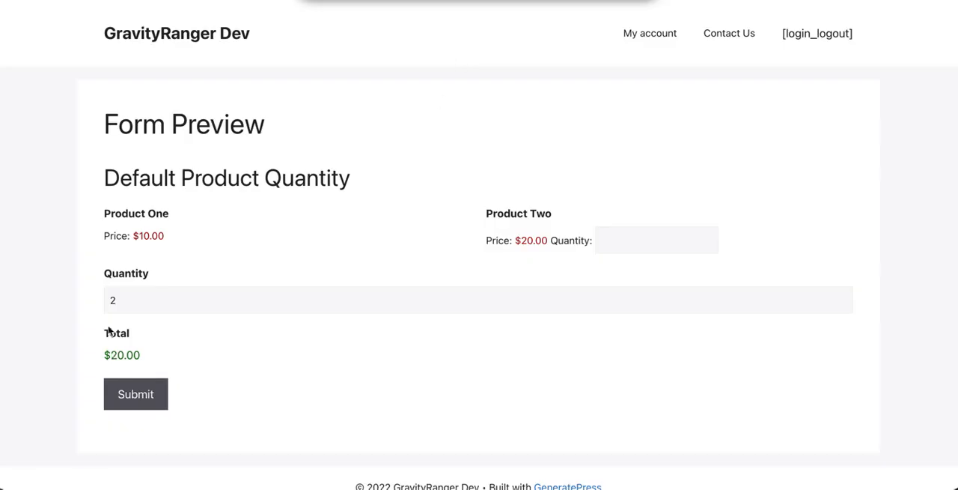
left_click(478, 300)
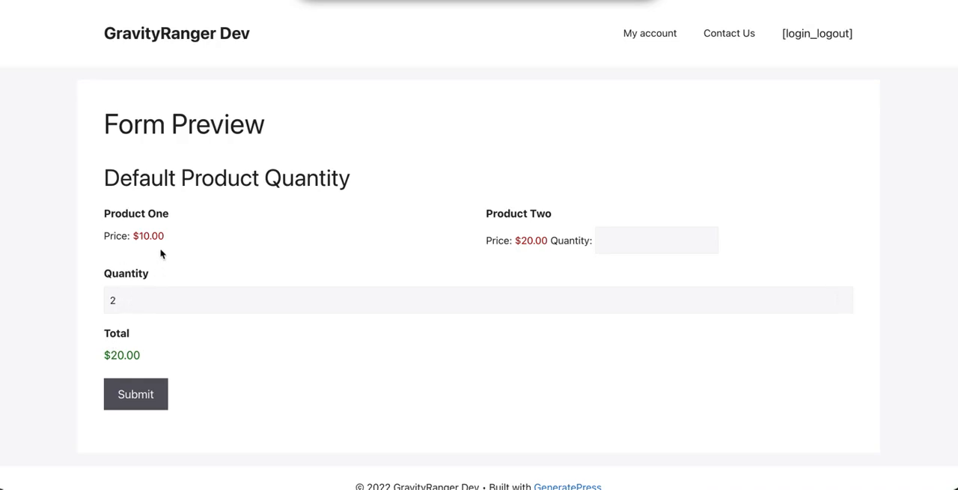
double_click(148, 235)
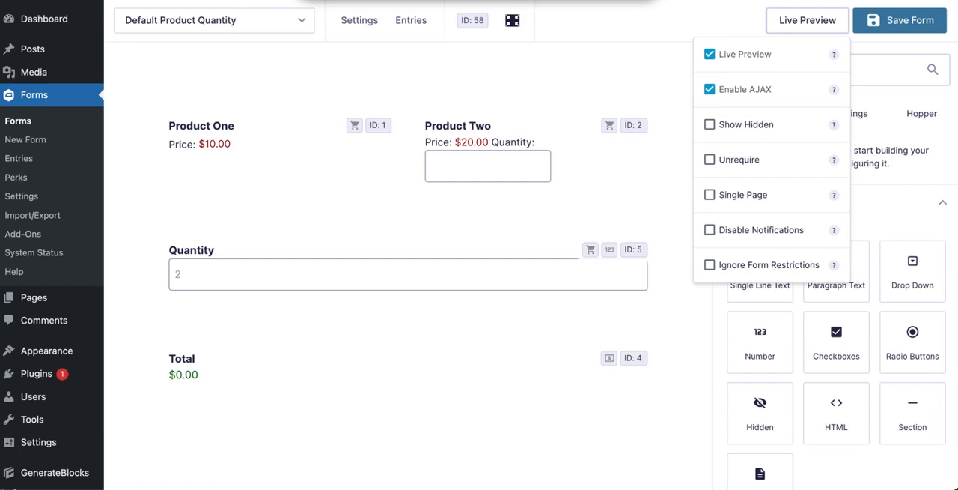
left_click(807, 20)
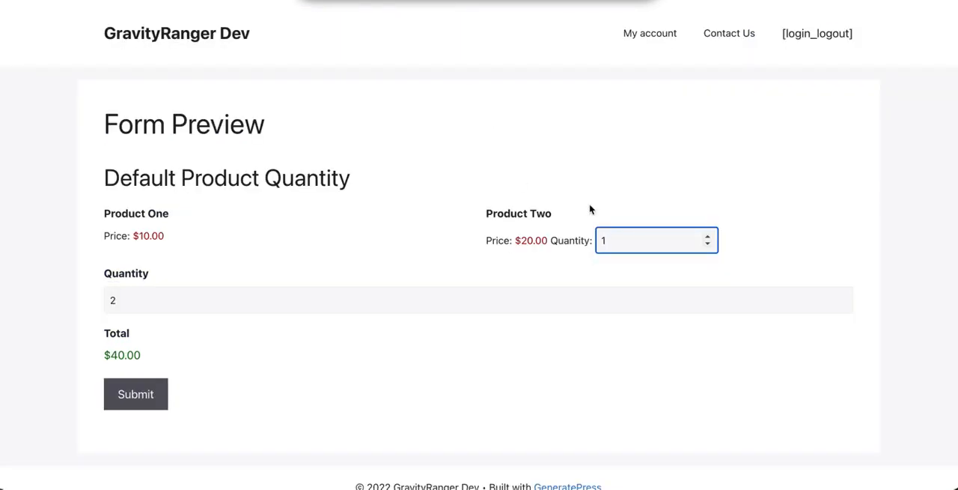
mouse_move(470, 303)
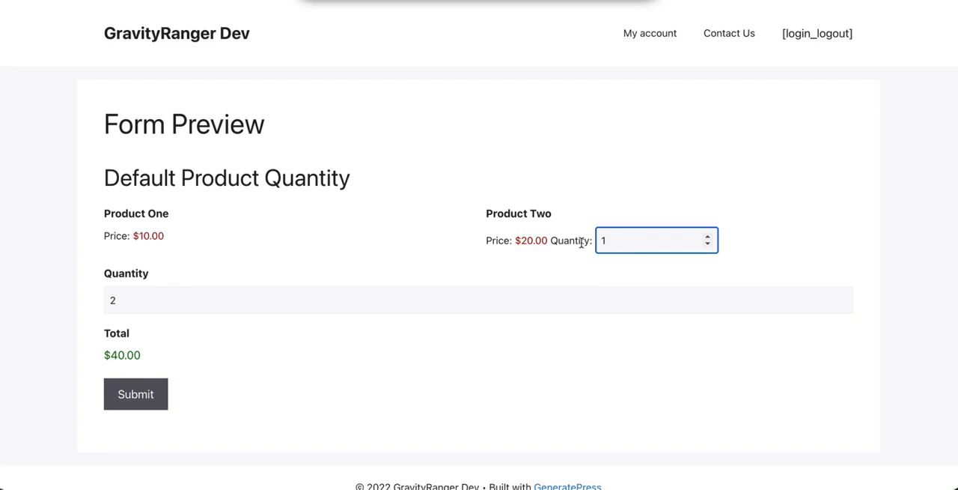
mouse_move(137, 283)
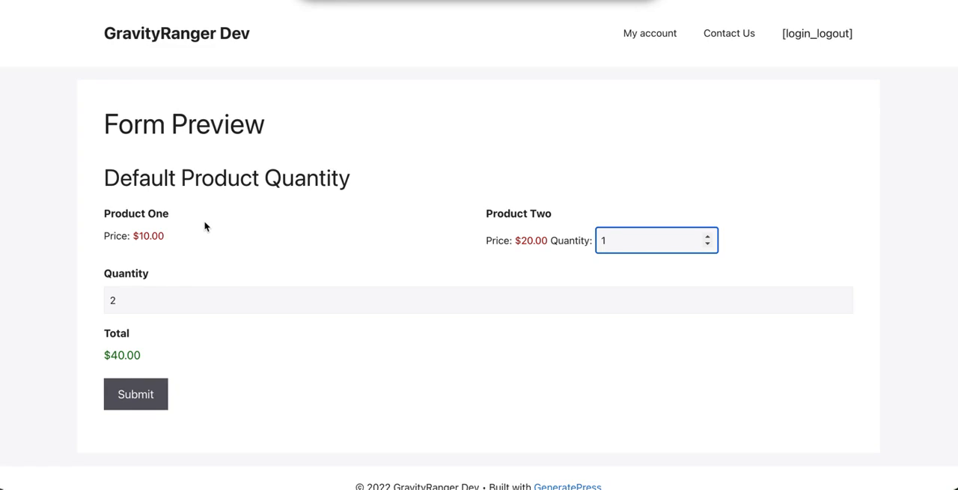
mouse_move(207, 228)
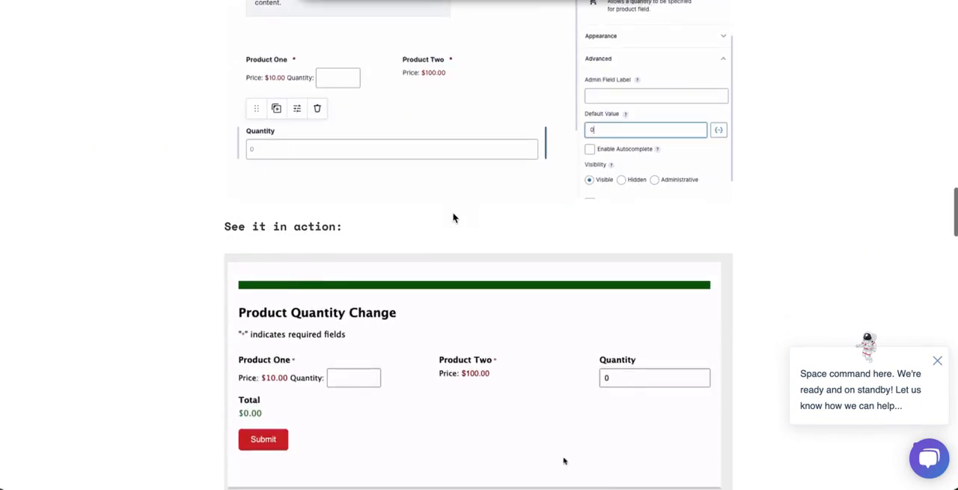
- Scroll the GravityRanger article down to the Option 2 code snippet gist
scroll("down", 3)
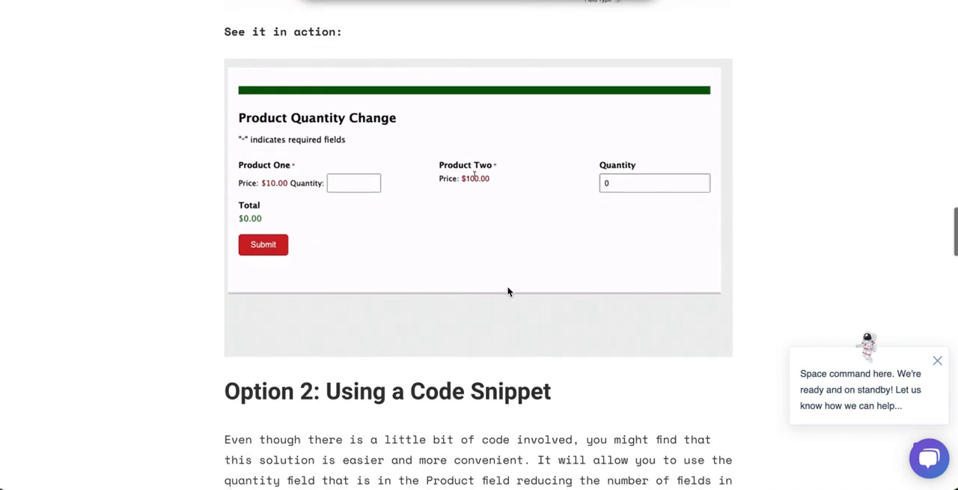
scroll("down", 3)
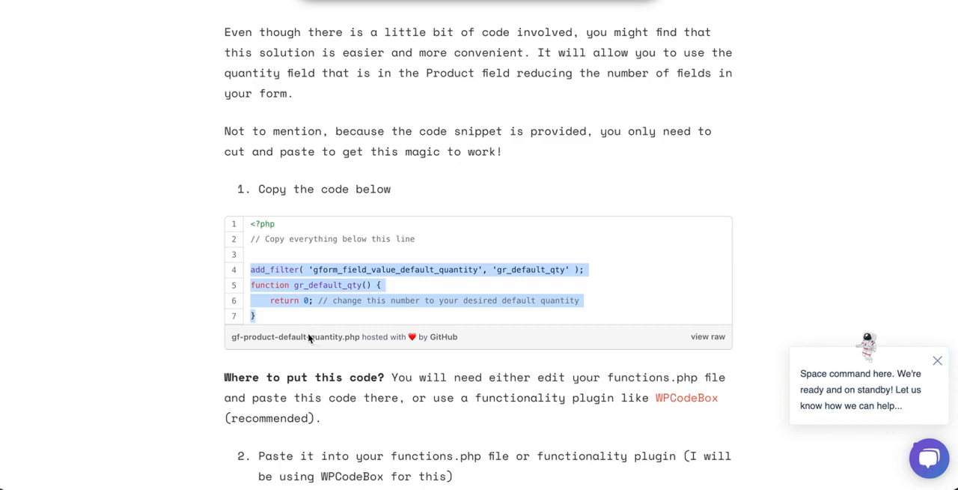
scroll("down", 3)
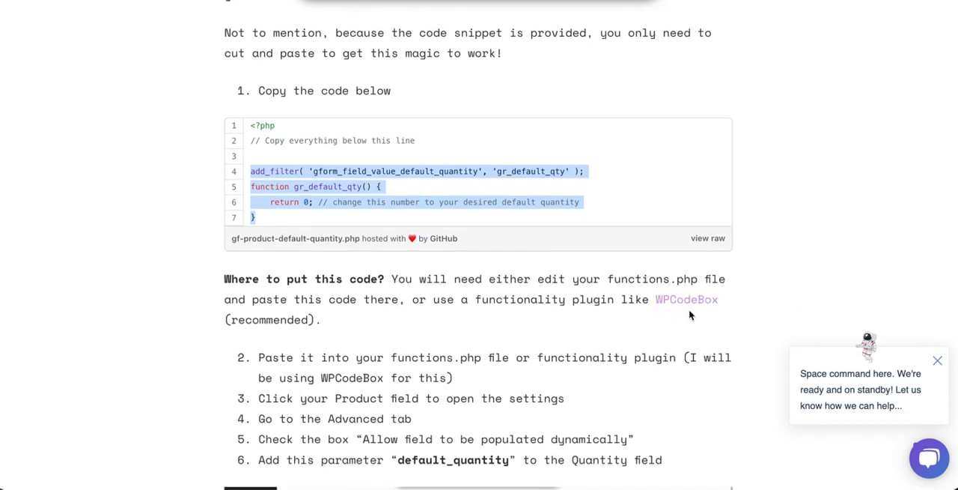
mouse_move(686, 299)
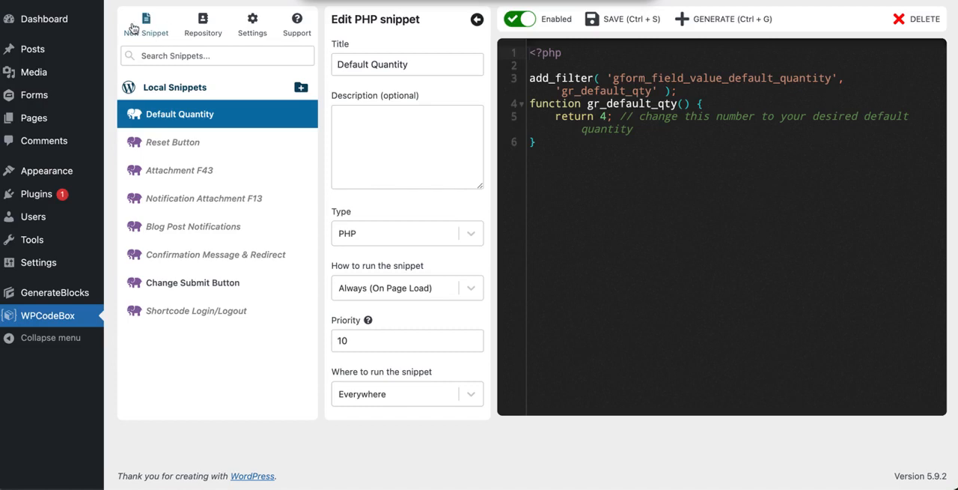
mouse_move(146, 24)
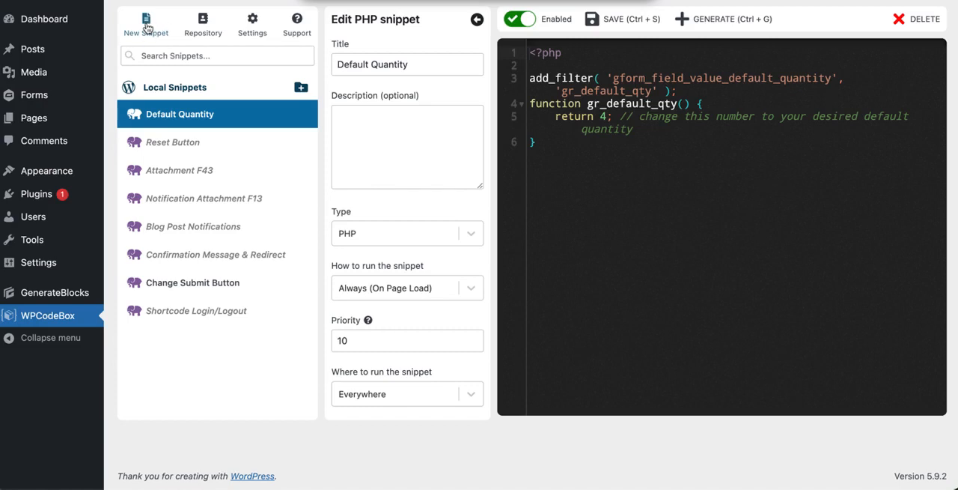
mouse_move(417, 93)
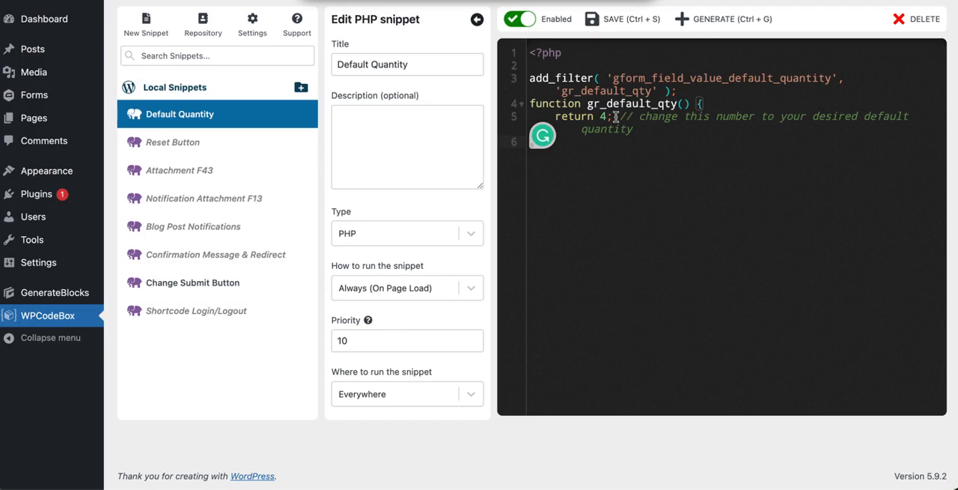
mouse_move(618, 131)
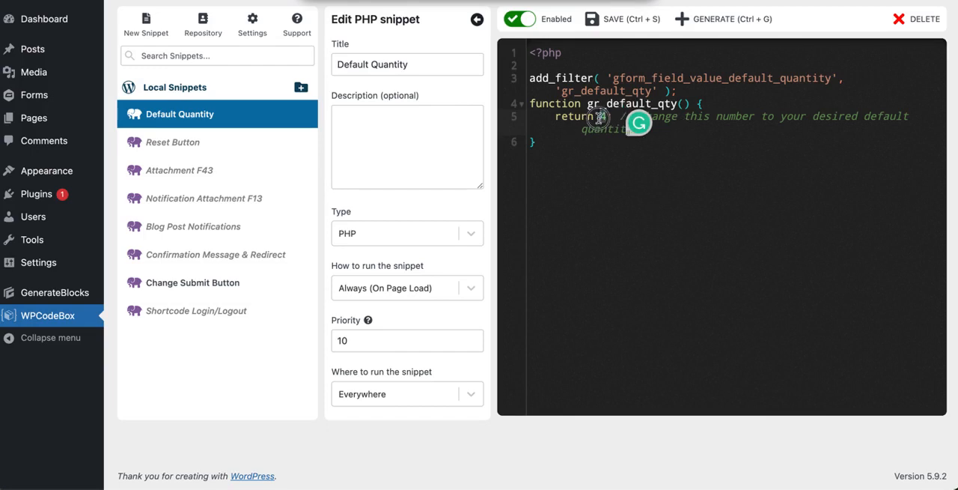
- Change the WPCodeBox Default Quantity snippet to return 4 and toggle its Enabled switch
type("4")
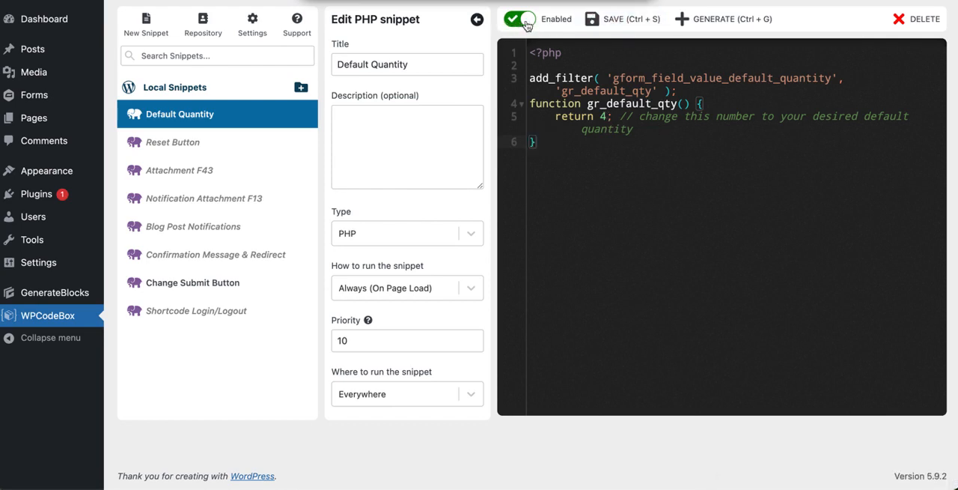
left_click(518, 19)
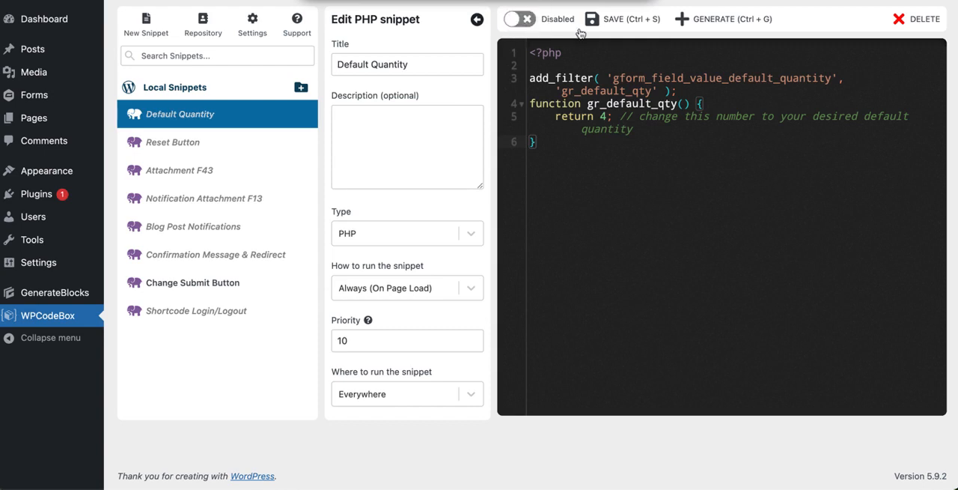
left_click(518, 18)
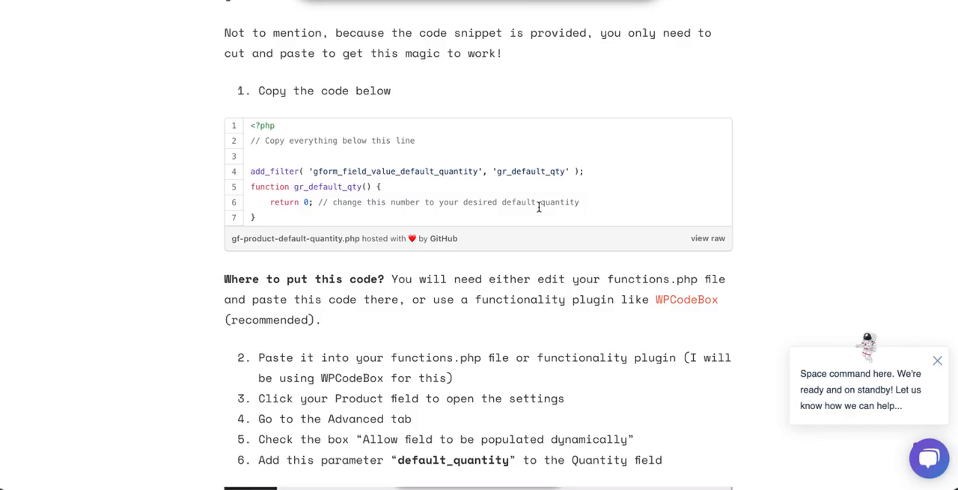
scroll("down", 3)
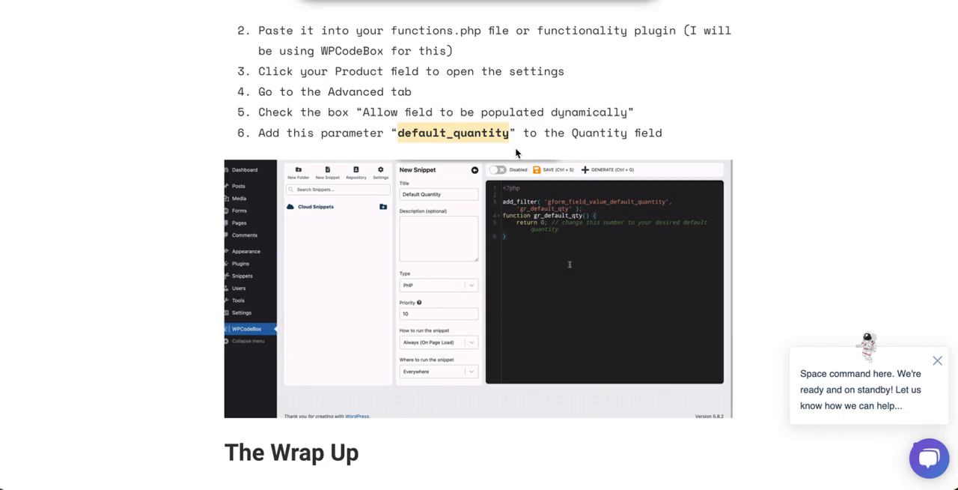
scroll("down", 3)
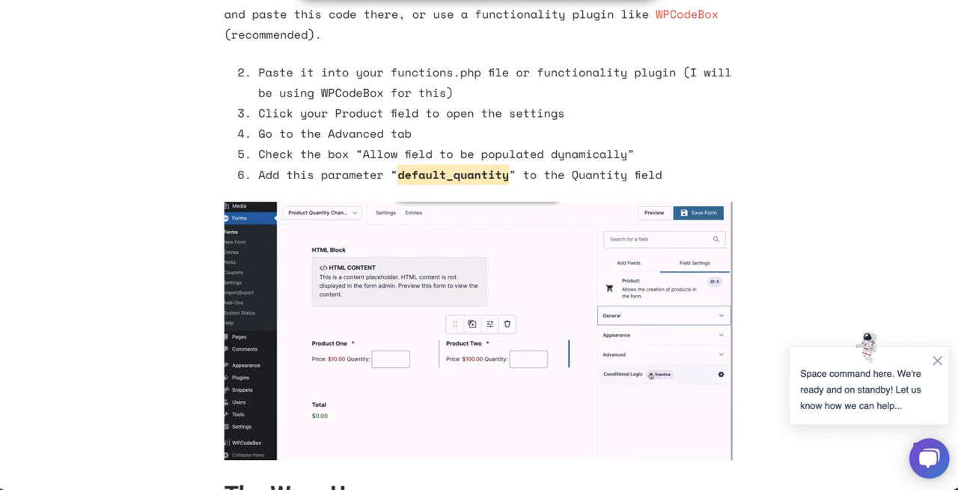
left_click(614, 354)
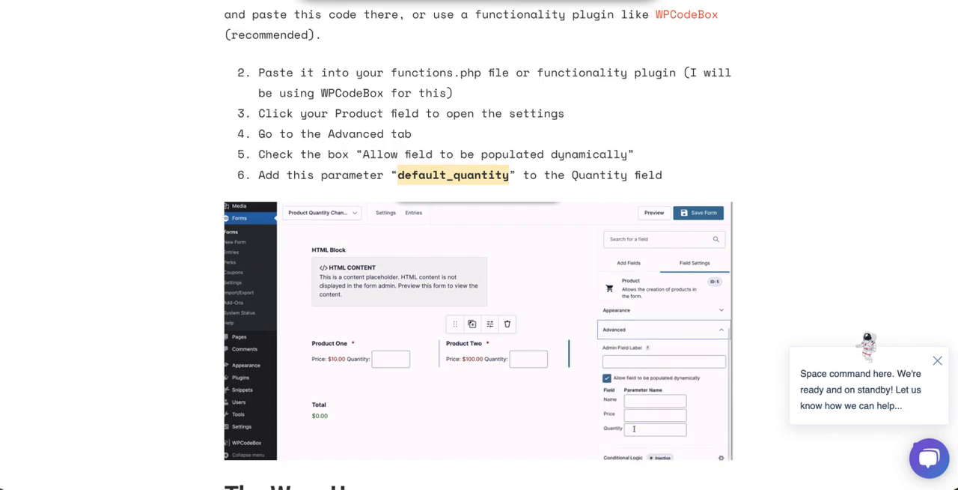
type("4")
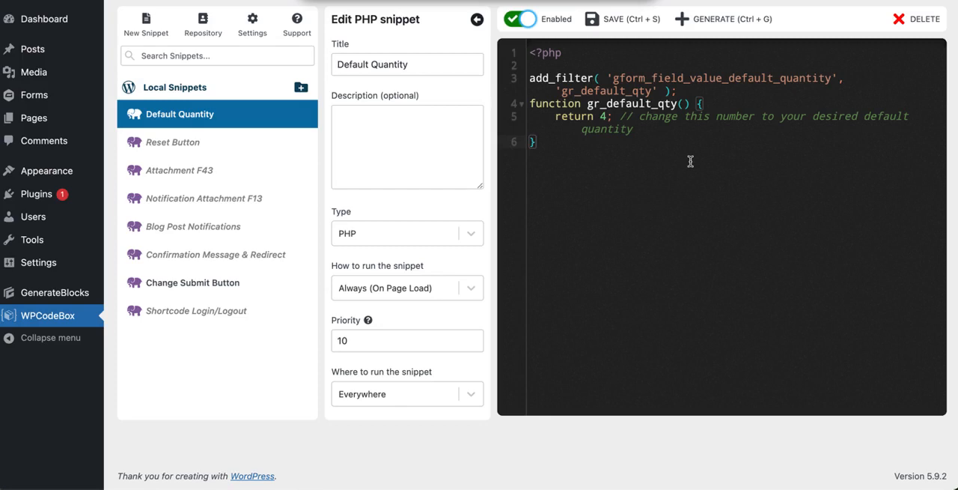
mouse_move(634, 80)
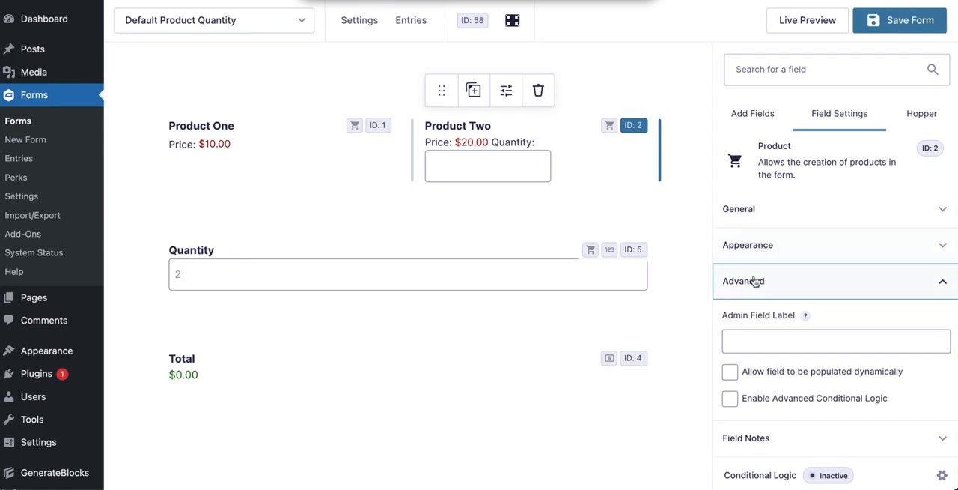
- Allow Product Two to be populated dynamically with 'default_quantity' as its Quantity parameter
left_click(730, 372)
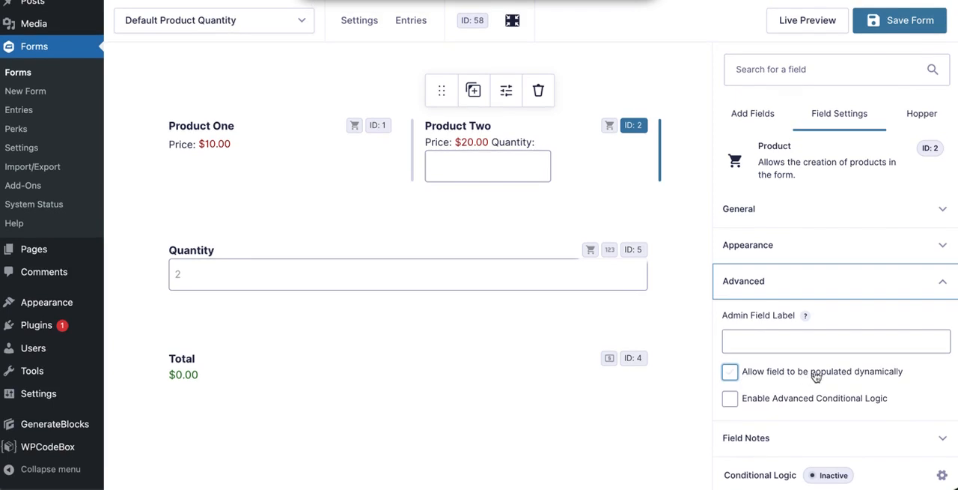
left_click(730, 372)
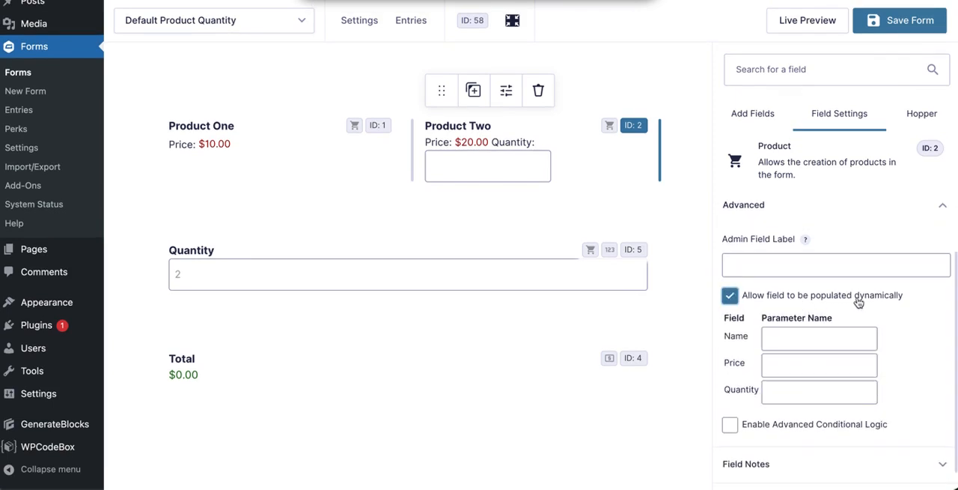
type("default_quantity")
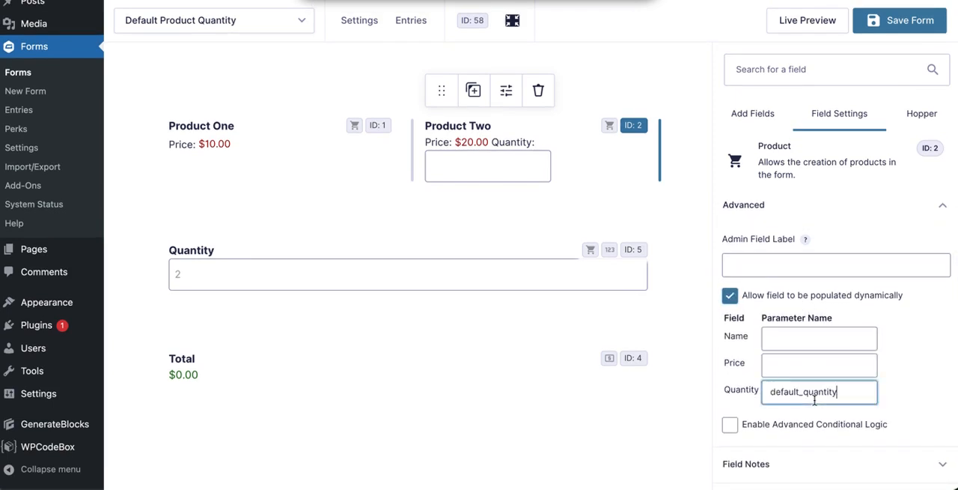
mouse_move(890, 30)
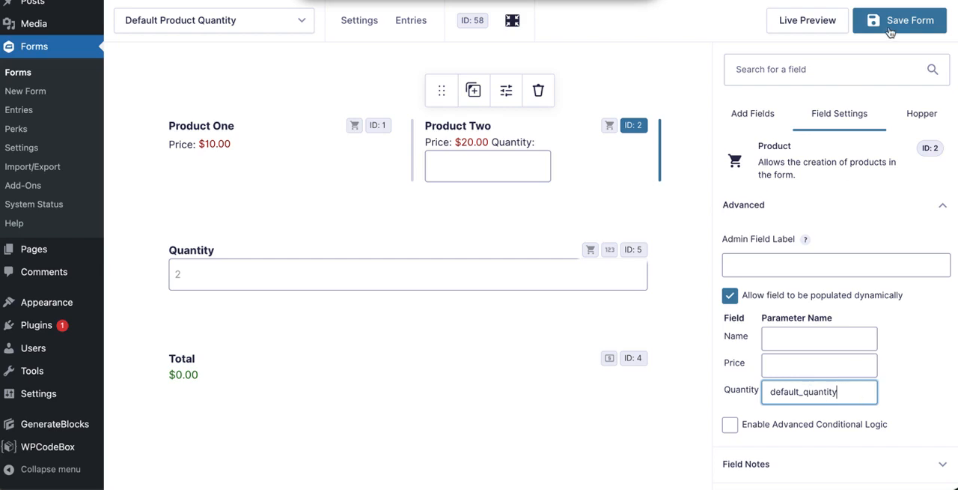
- Save the form and bring up its live preview
left_click(898, 20)
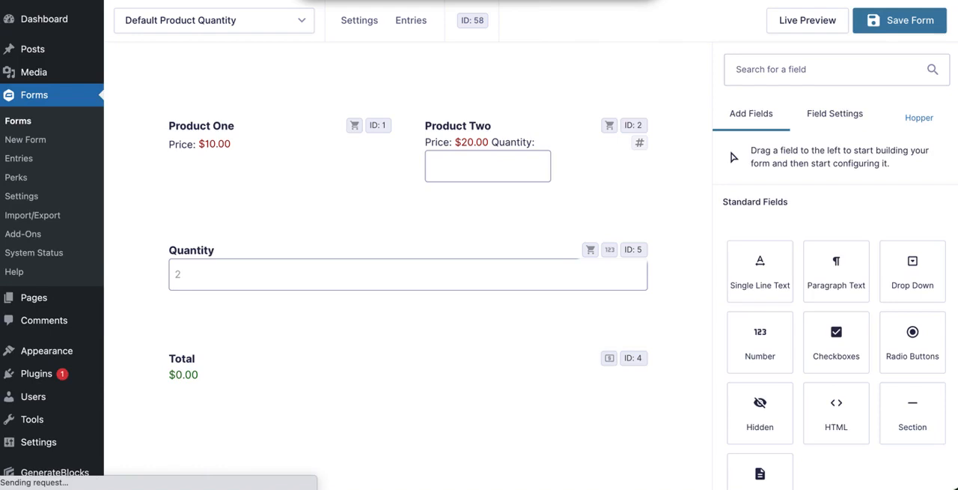
left_click(899, 20)
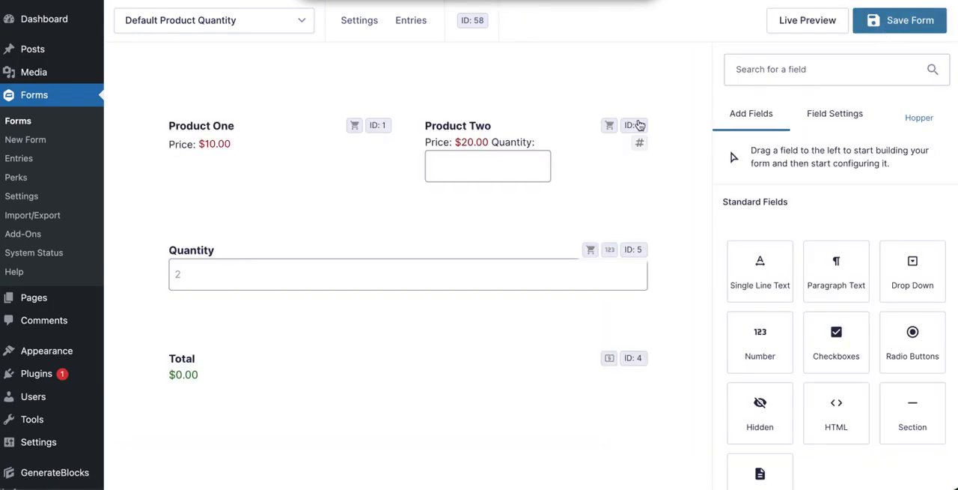
left_click(899, 20)
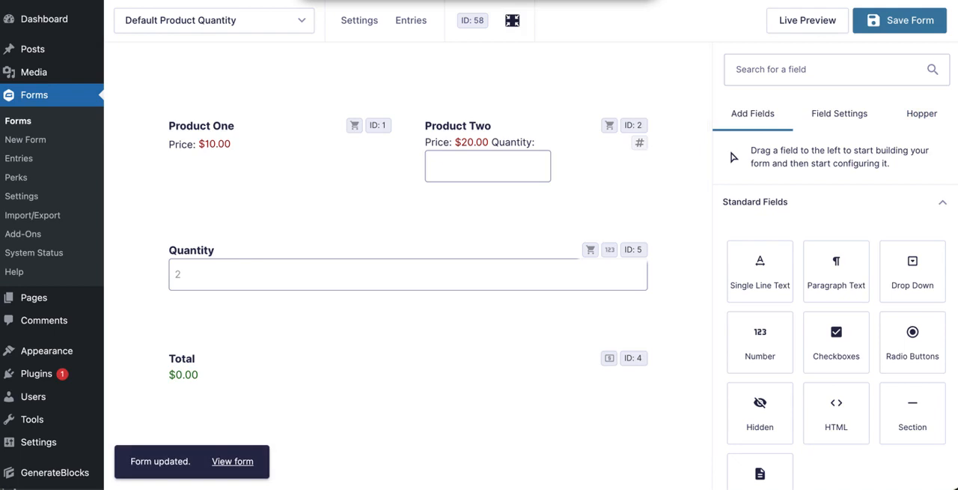
left_click(807, 21)
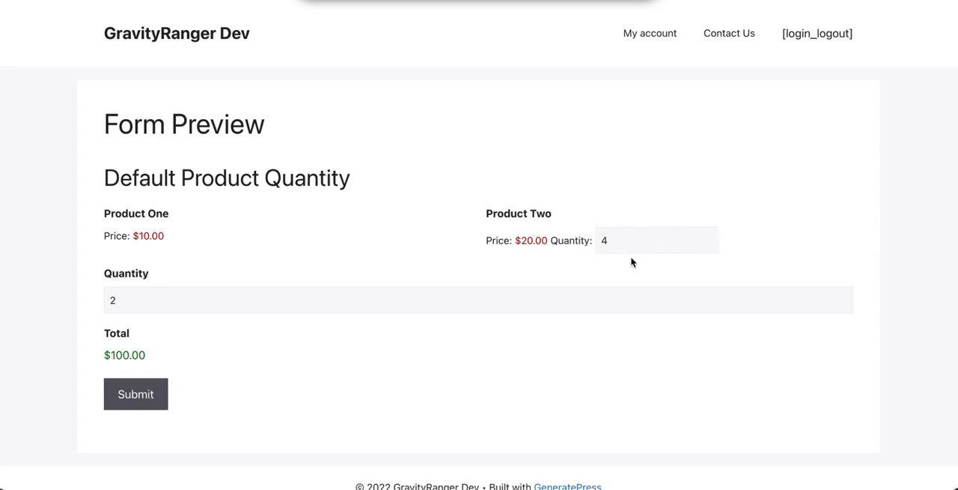
- Check Product Two's quantity reads 4 in the preview and enter 2 in the Quantity field ($100.00 total)
left_click(656, 240)
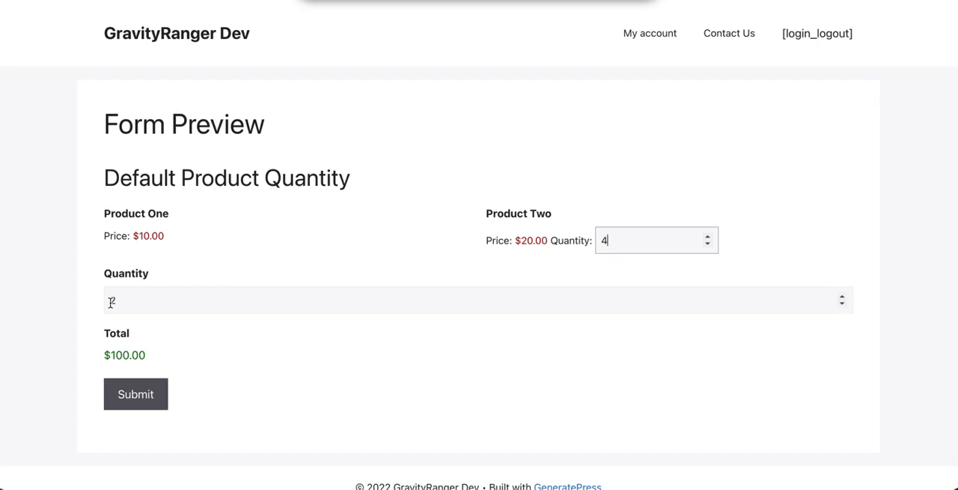
type("2")
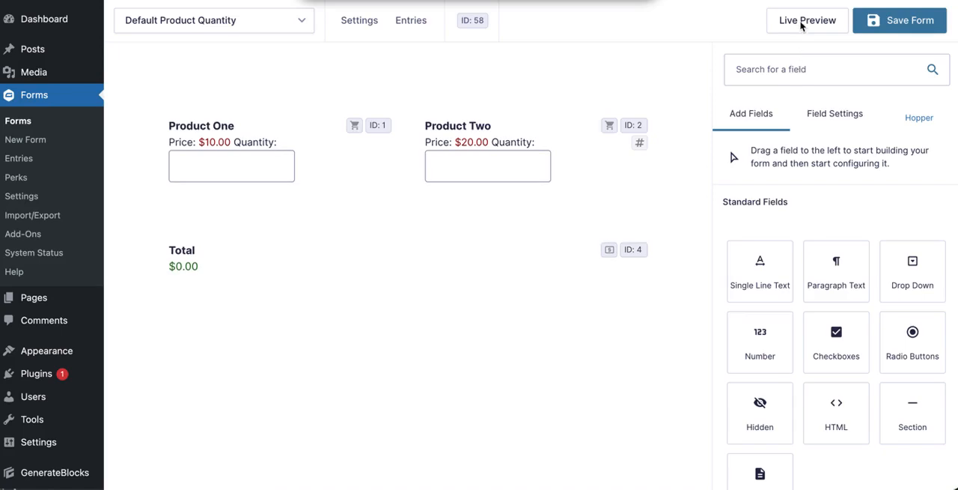
- Preview the form without the standalone Quantity field, Product Two prefilled at 4
left_click(806, 20)
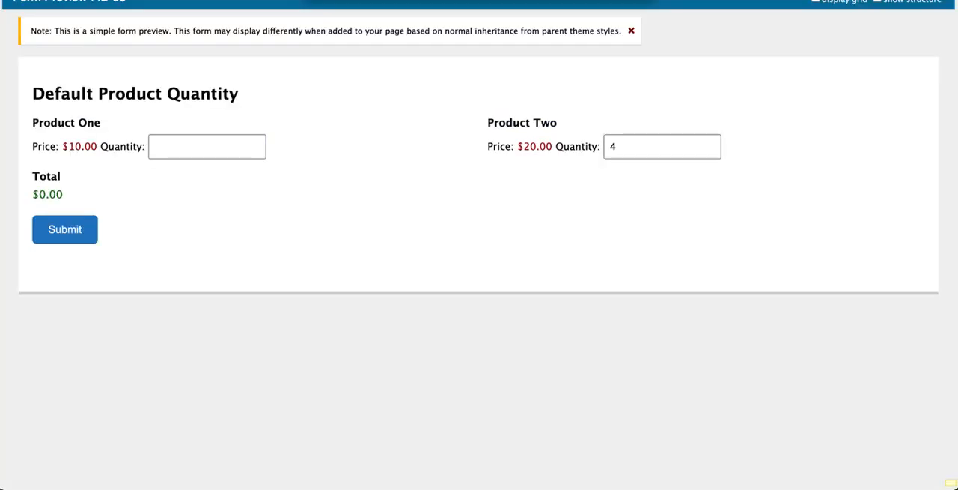